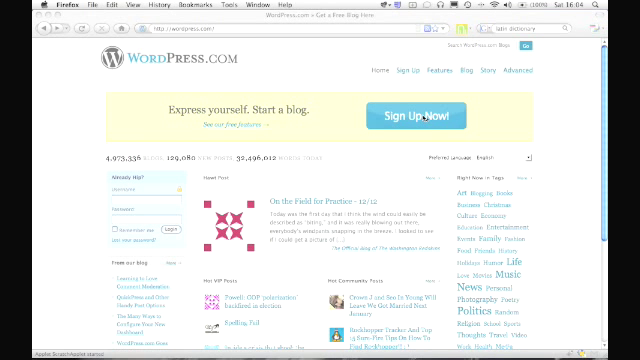
Start a new WordPress.com sign-up with username digitaltourist and a password
left_click(420, 116)
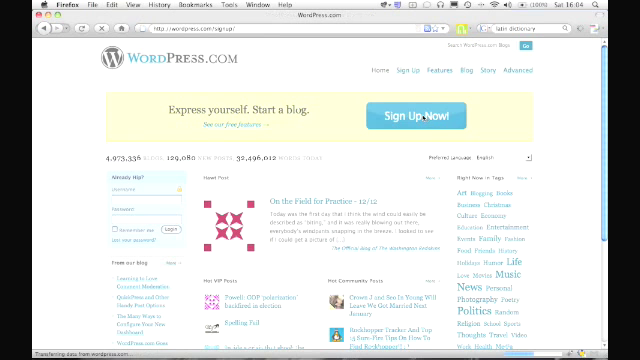
left_click(420, 116)
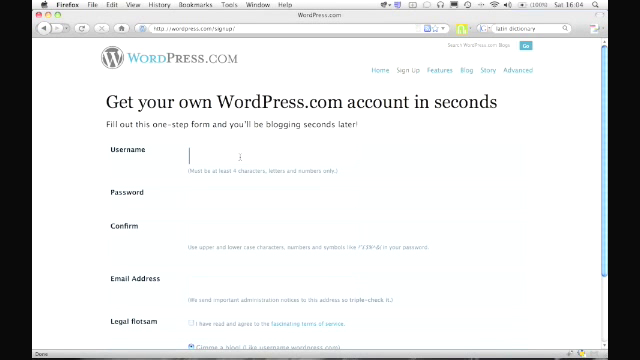
type("digitaltourist")
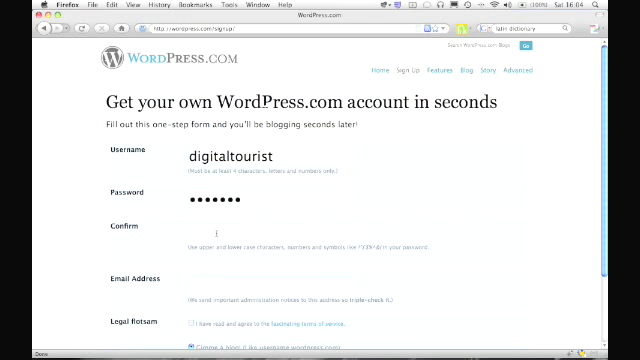
type("••••••")
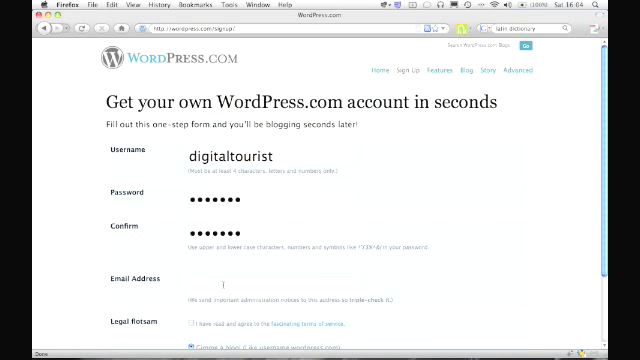
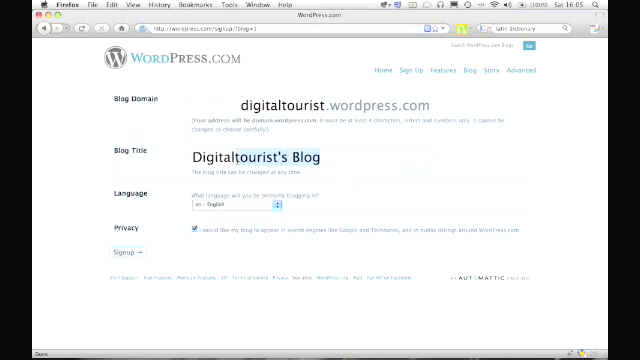
Give the new blog the title Digital Tourist
type("Digital Tou")
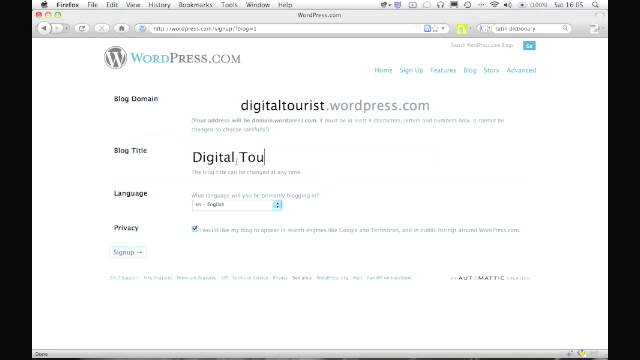
type("rist")
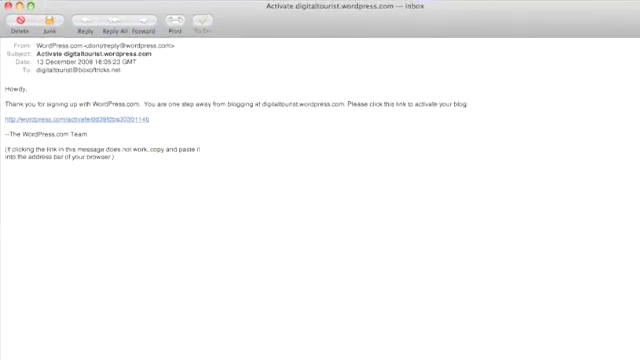
Activate the digitaltourist account from the email and continue to the login page
left_click(88, 118)
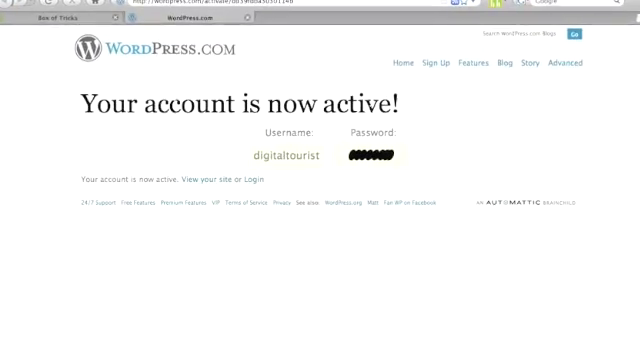
left_click(214, 180)
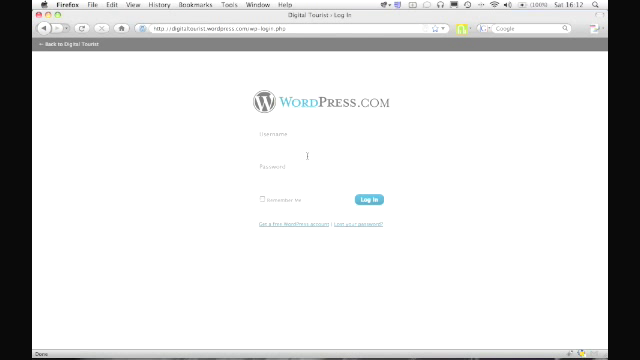
Log in as digitaltourist with Remember Me ticked
type("digital")
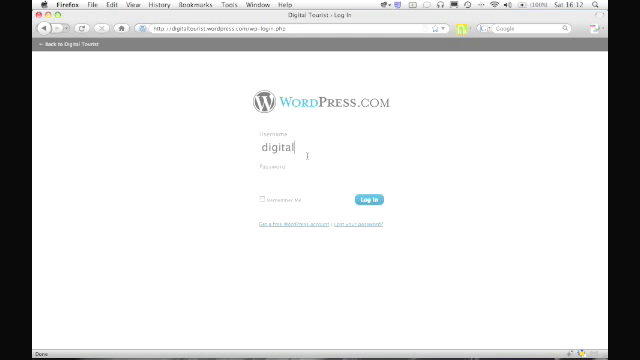
type("tourist")
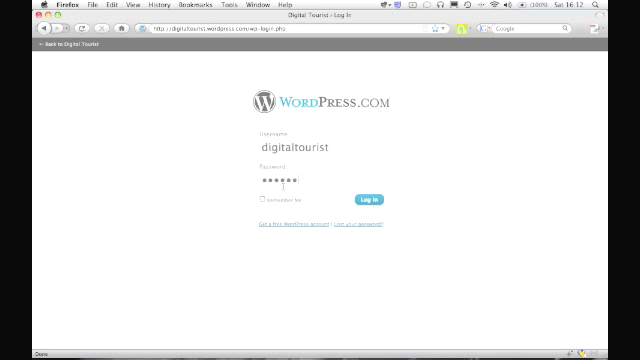
left_click(260, 200)
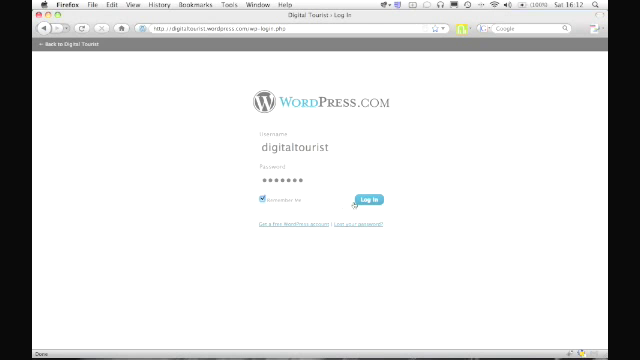
left_click(368, 200)
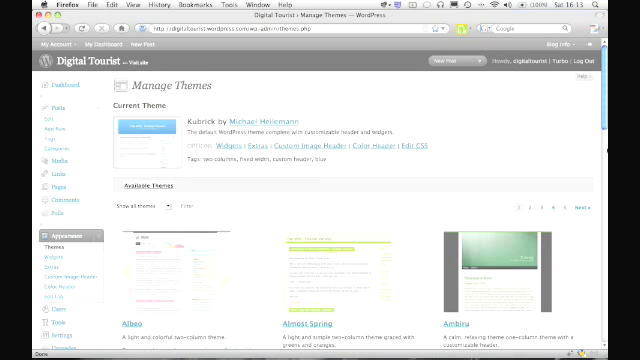
Scroll down the Themes list to reach the street-photo header theme
scroll("down", 3)
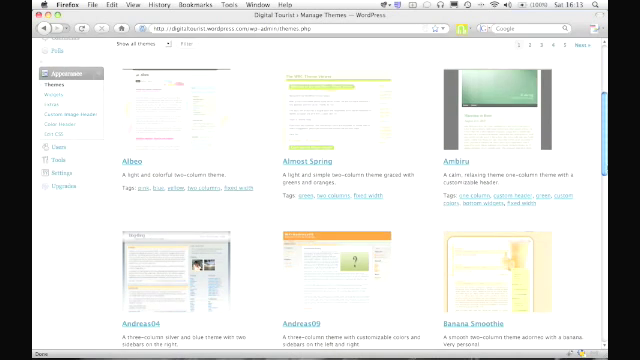
scroll("down", 3)
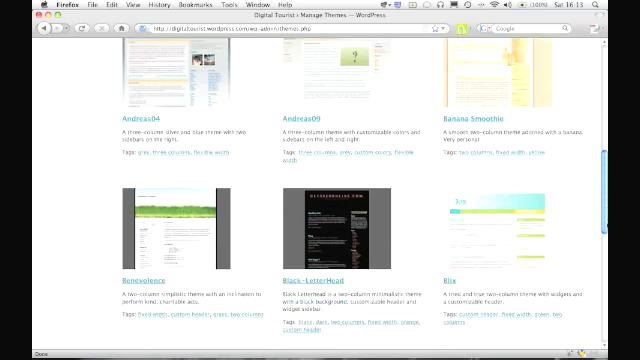
scroll("down", 3)
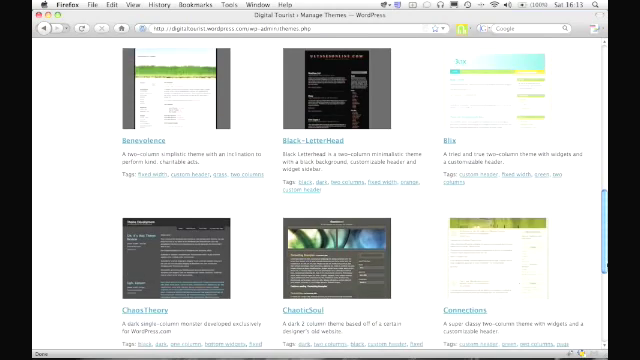
scroll("down", 3)
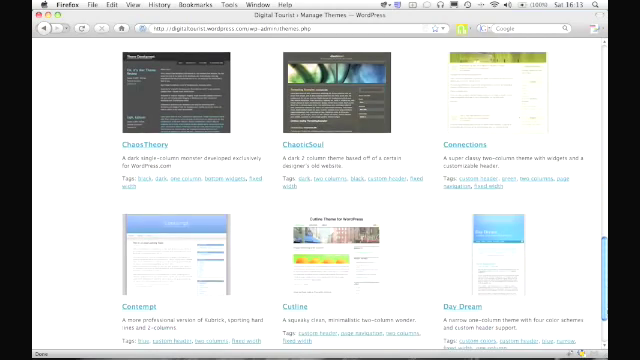
scroll("down", 3)
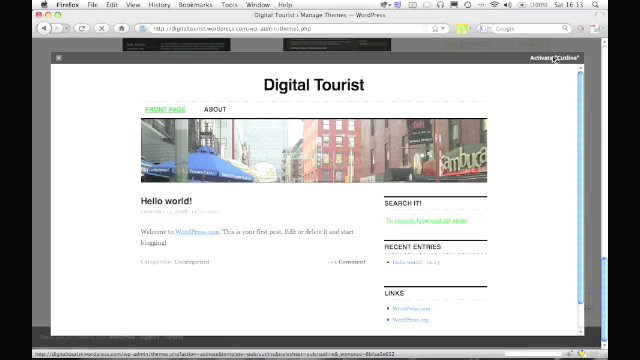
Activate the previewed street-photo theme for the Digital Tourist blog
left_click(568, 66)
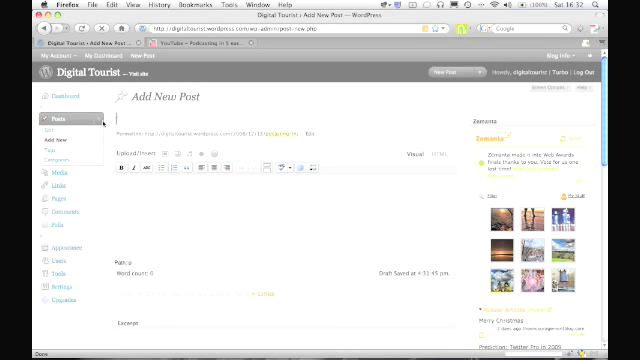
Title the post 'Podcasting in 5 easy steps' and write the opening sentence about a podcasting video
type("Podcasting in")
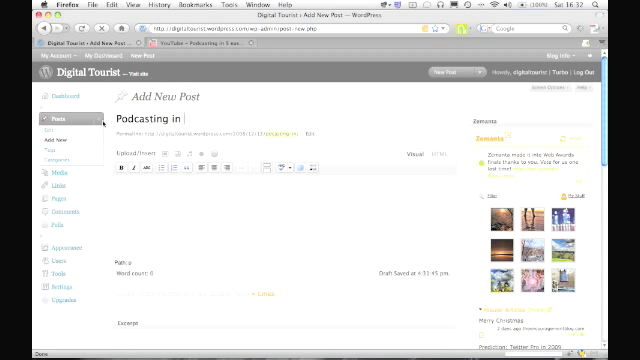
type("5 easy step")
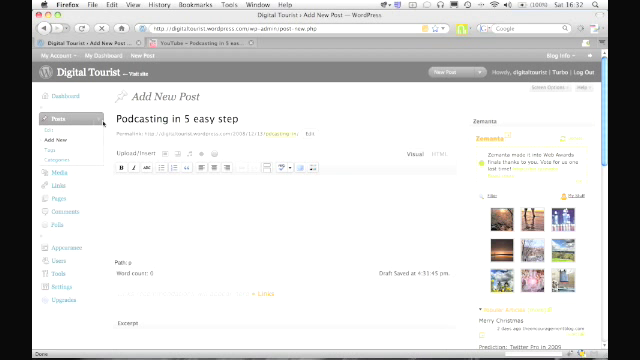
type("s")
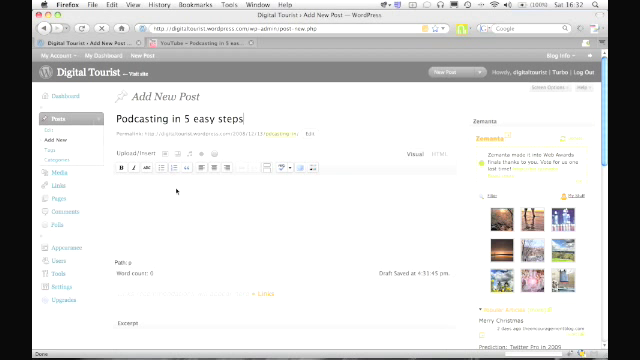
left_click(180, 180)
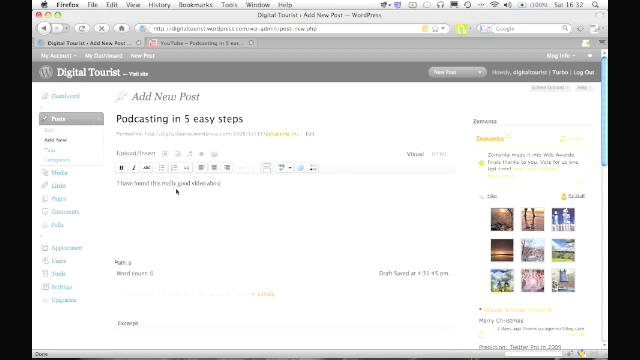
type("about podca")
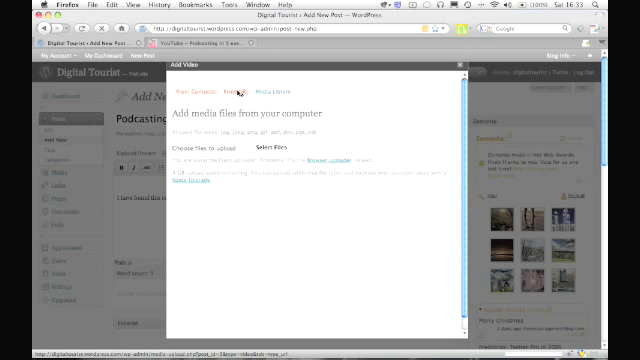
Embed the YouTube video in the post from its URL
left_click(252, 88)
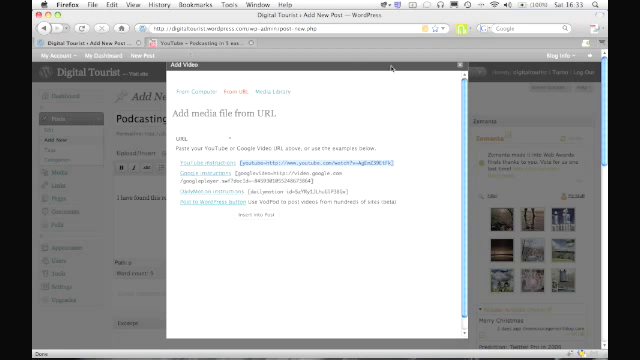
left_click(452, 62)
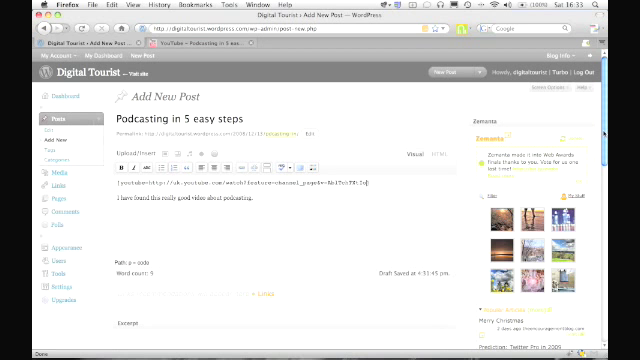
Publish the podcasting post and view it on the live blog
scroll("down", 3)
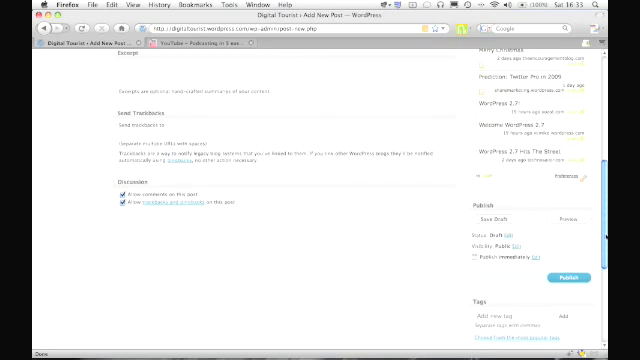
left_click(572, 252)
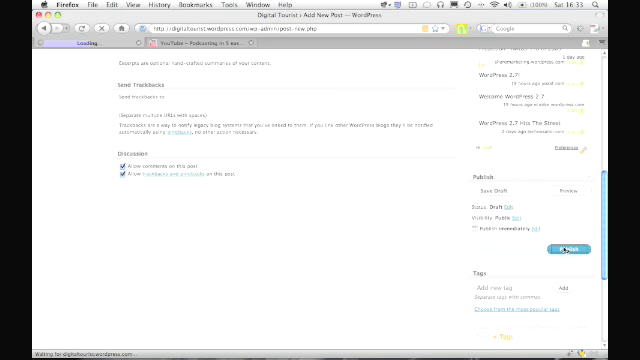
left_click(560, 248)
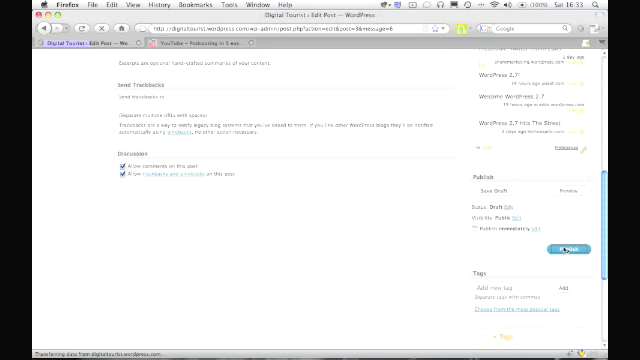
left_click(560, 240)
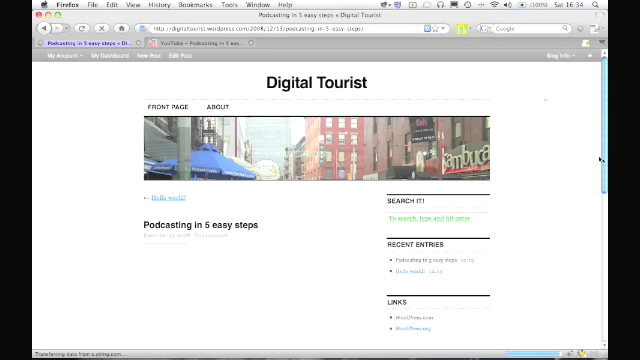
Play the embedded video on the live post, then return to editing it
scroll("down", 3)
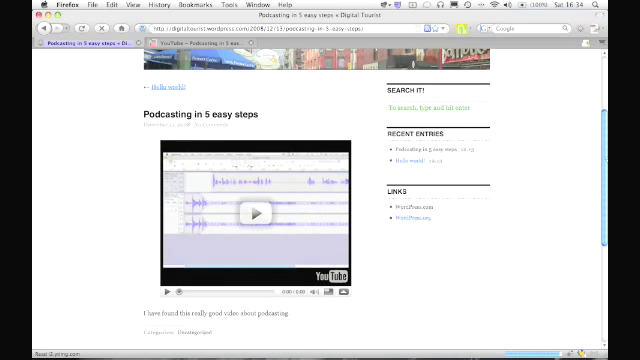
left_click(256, 214)
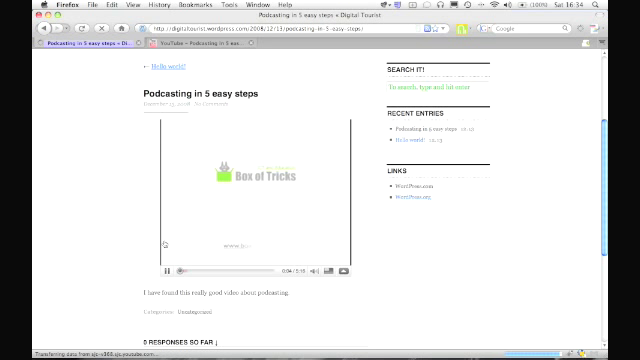
left_click(156, 268)
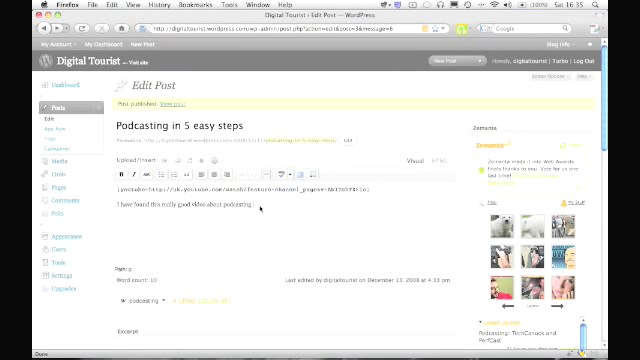
Extend the sentence with 'from Box of Tricks' and select 'Box of Tricks' for linking
type("from Box of Tricks")
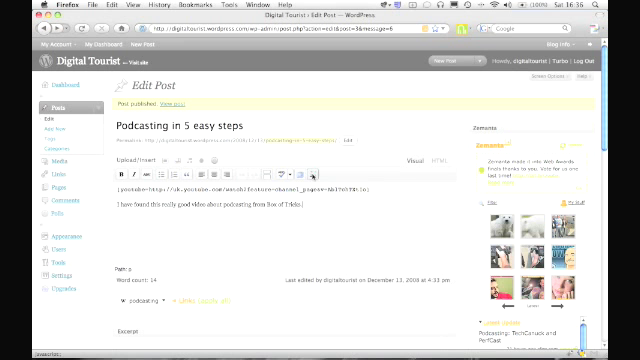
left_click(312, 168)
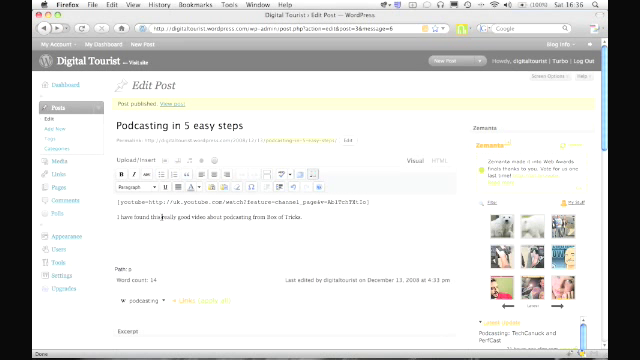
double_click(180, 216)
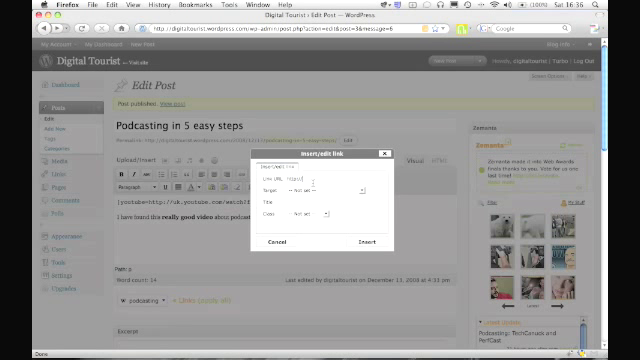
Link 'Box of Tricks' to the Box of Tricks website URL with a chosen target window
left_click(320, 172)
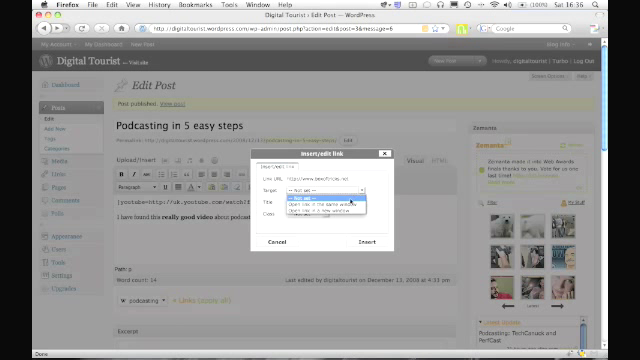
left_click(312, 198)
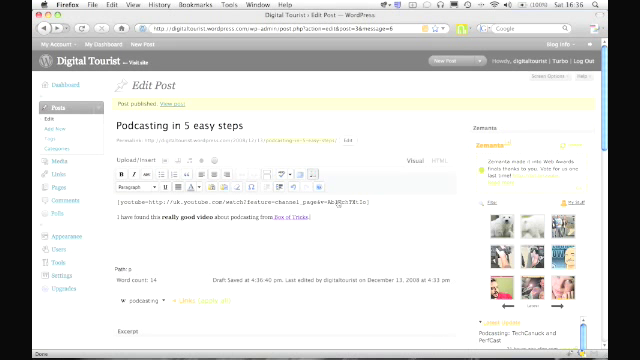
left_click(446, 156)
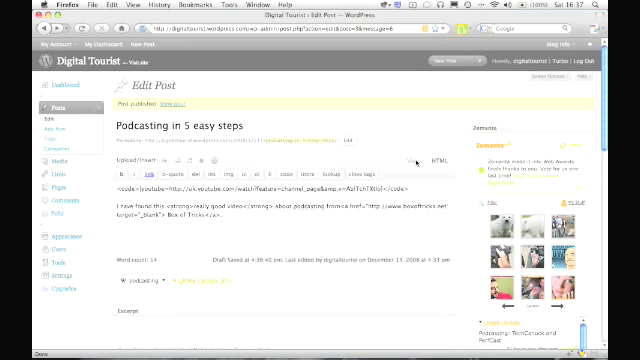
left_click(398, 156)
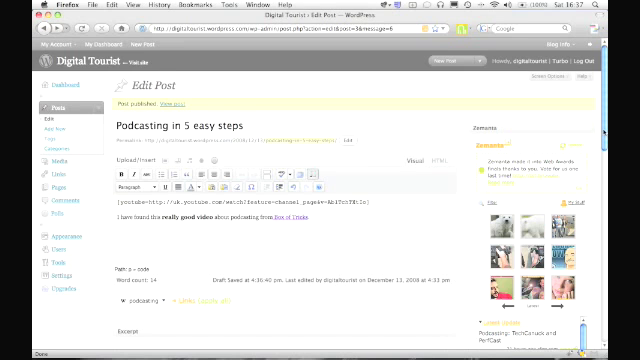
Update the published post so the Box of Tricks link goes live
scroll("down", 3)
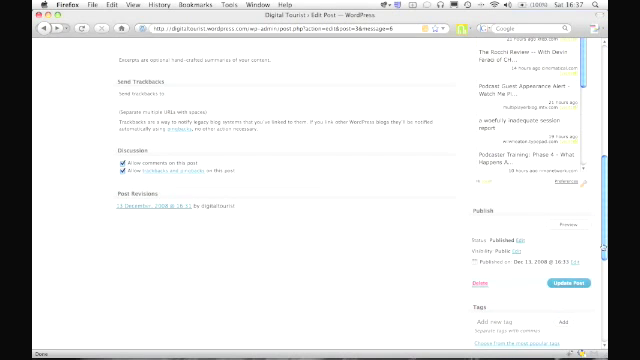
left_click(576, 288)
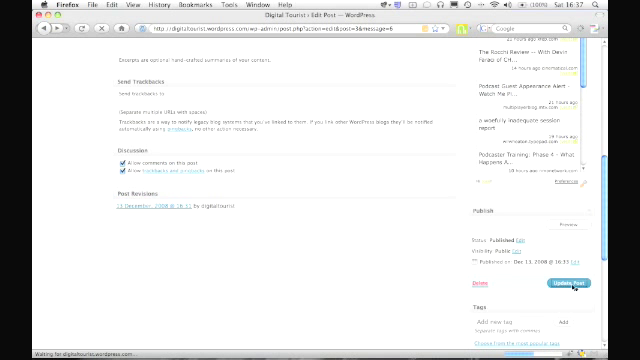
left_click(562, 288)
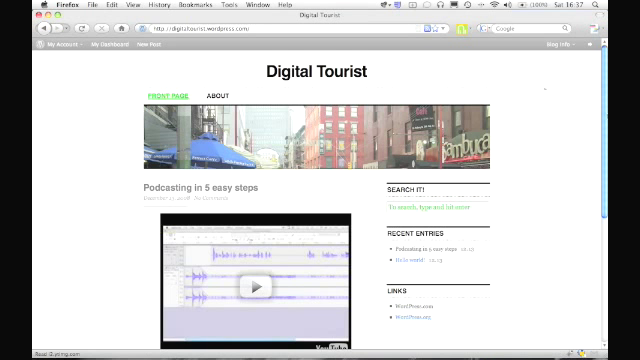
Follow the Box of Tricks link from the live post to its website
scroll("down", 3)
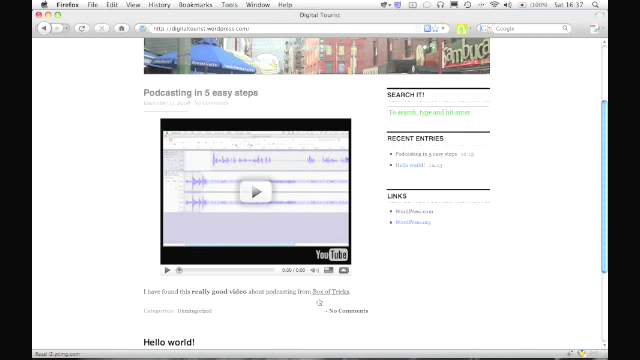
left_click(326, 292)
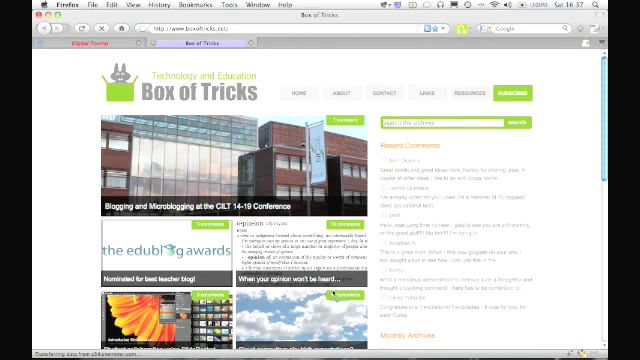